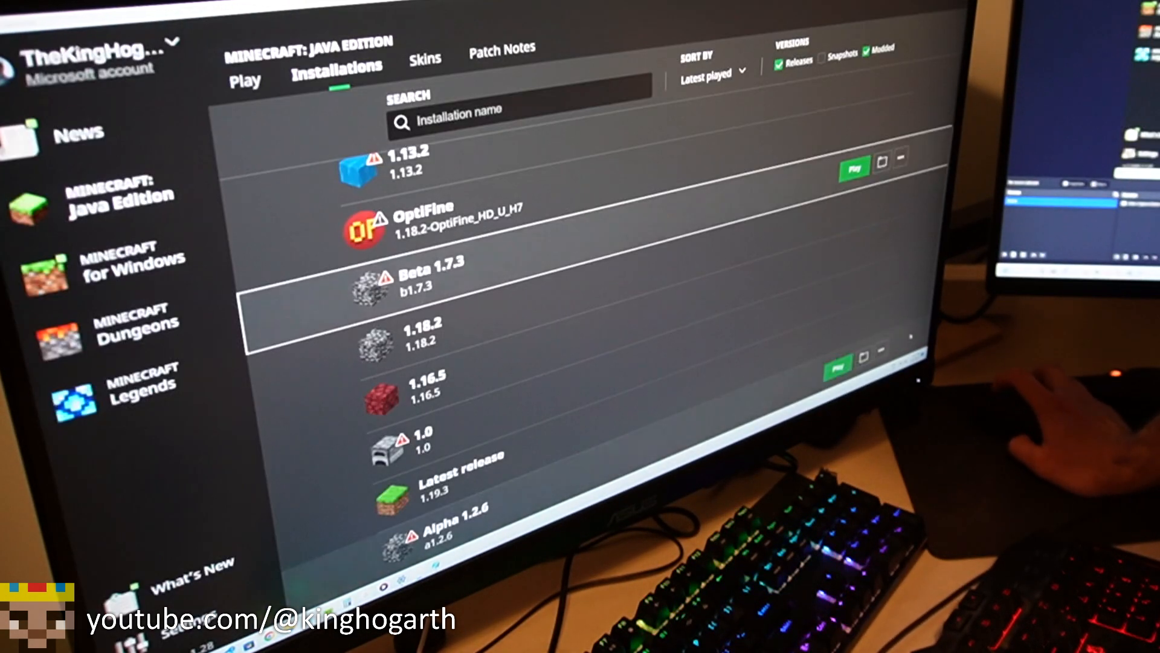
Step: Launch the Beta 1.7.3 installation from the Installations list
{"action": "left_click", "coordinate": [857, 167]}
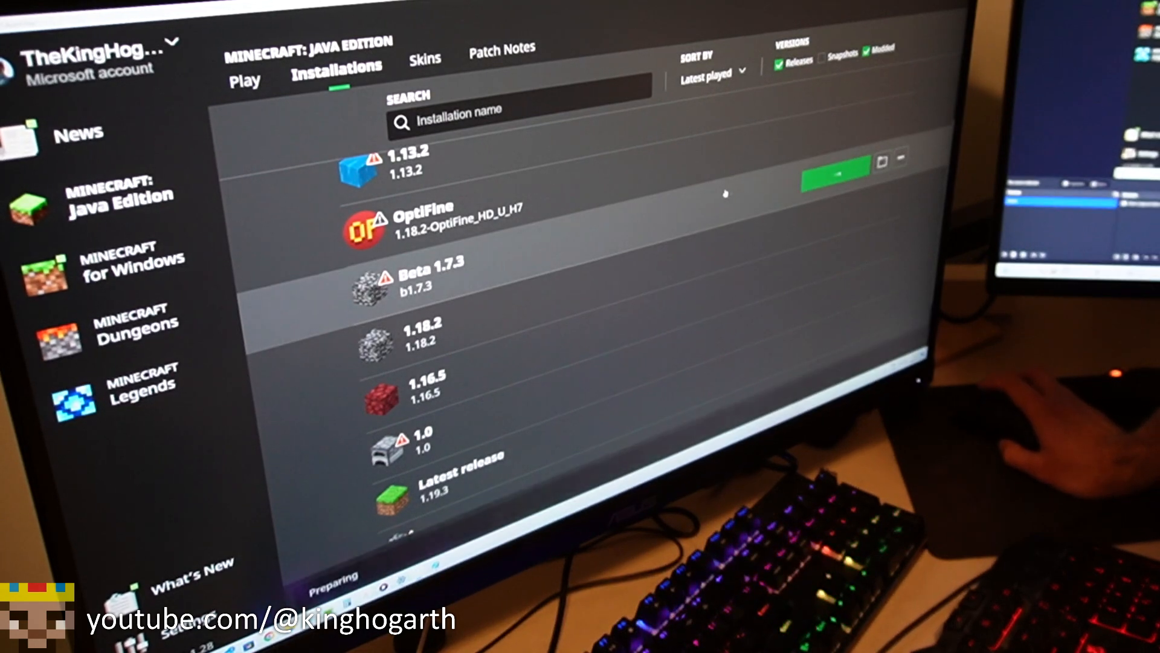